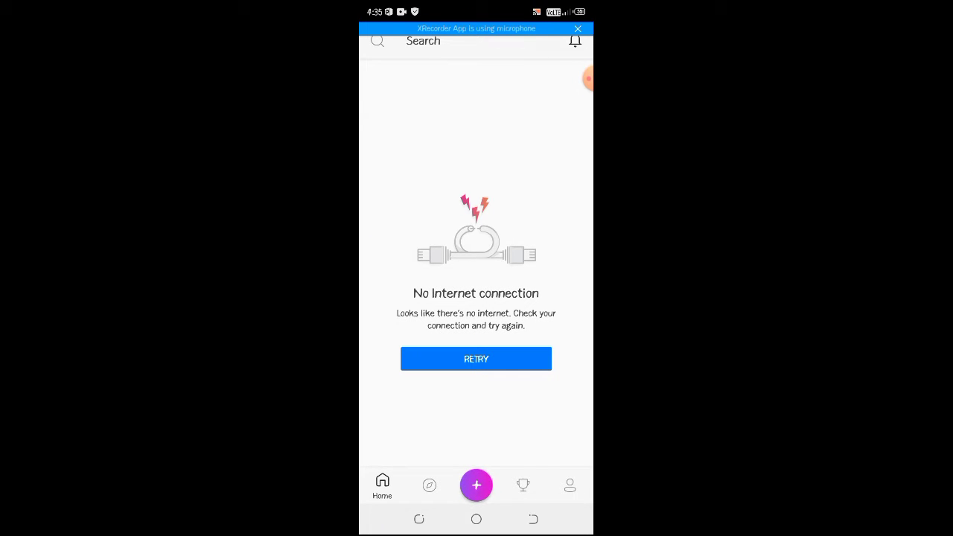
- Choose Edit a Photo and pick the couch photo from the gallery
left_click(476, 359)
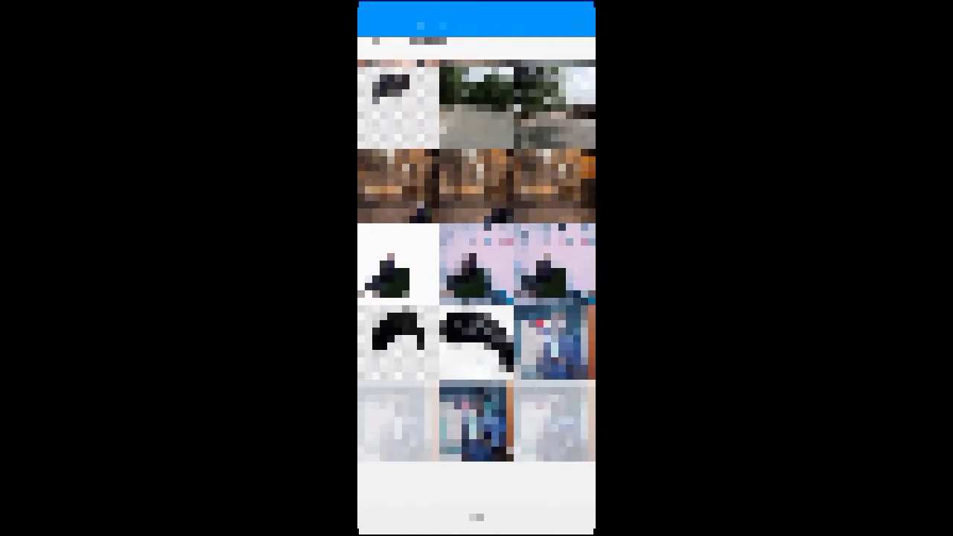
scroll("down", 3)
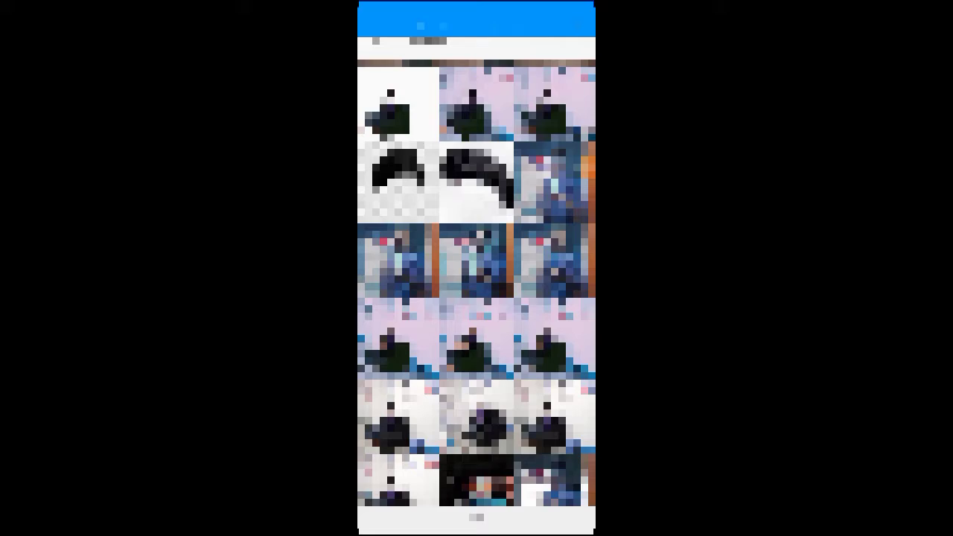
scroll("down", 3)
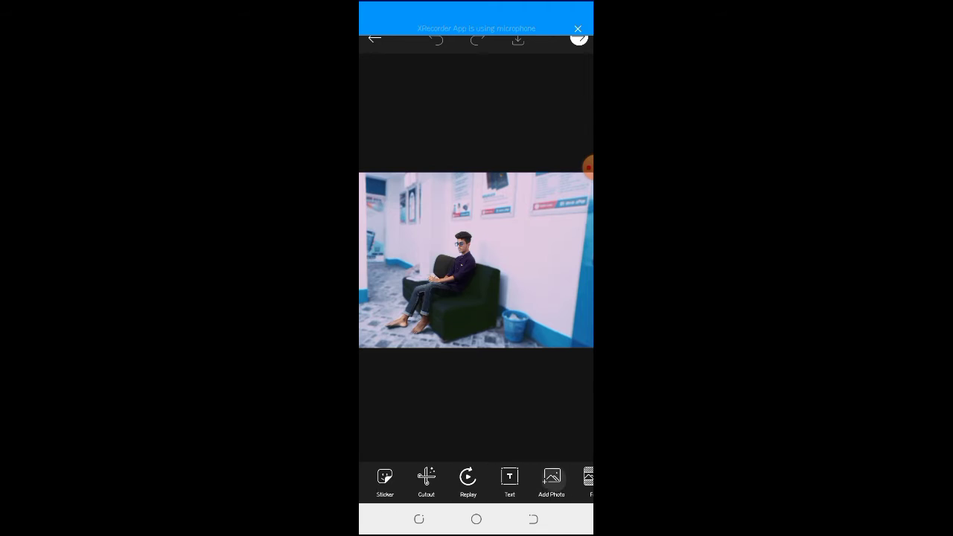
- Add a gallery image as an overlay, sized and placed on the man's head at full opacity
left_click(551, 479)
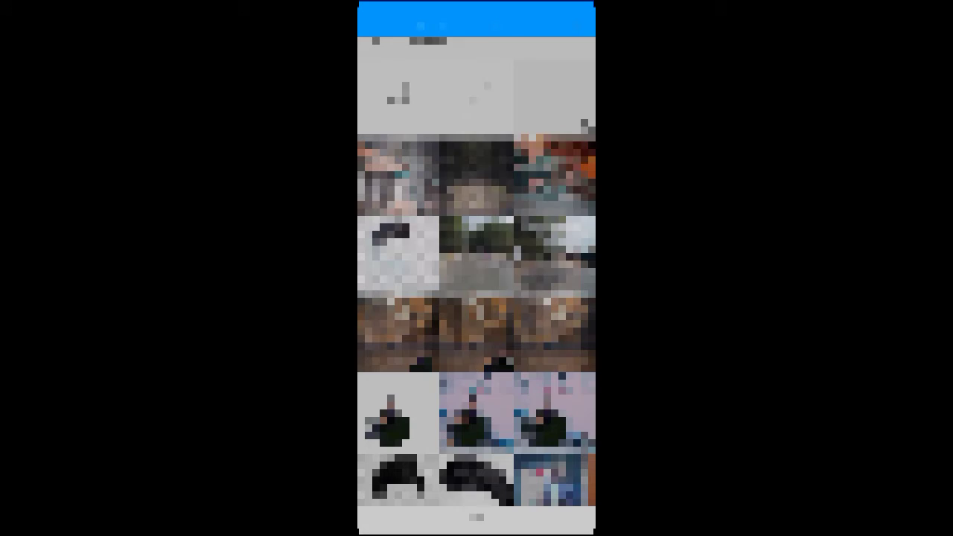
scroll("down", 3)
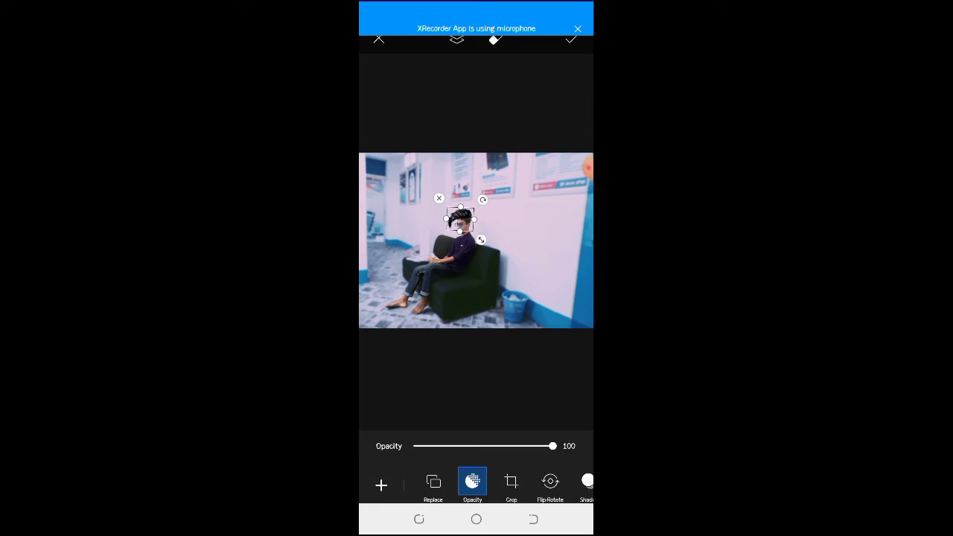
left_click(571, 39)
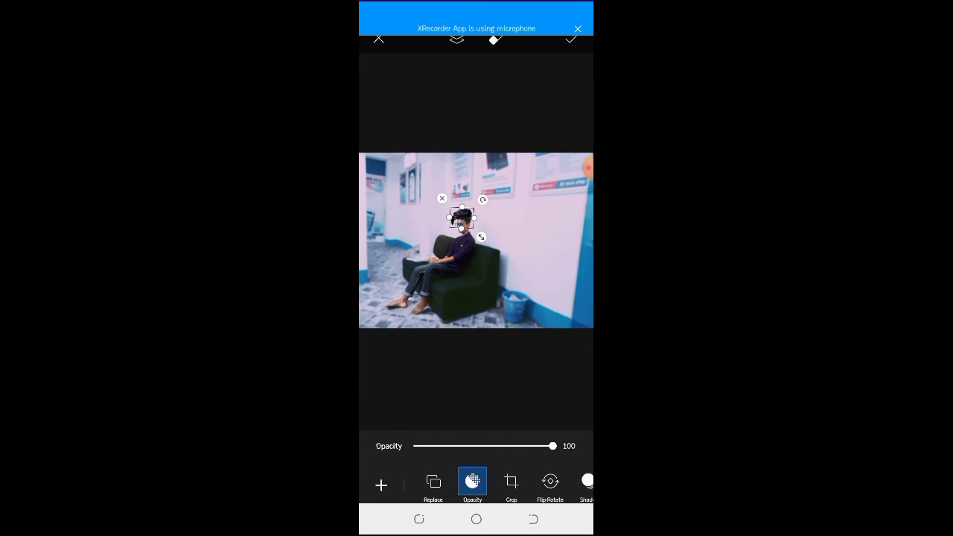
- Apply the overlay on his head and move to the retouching tools
left_click(572, 39)
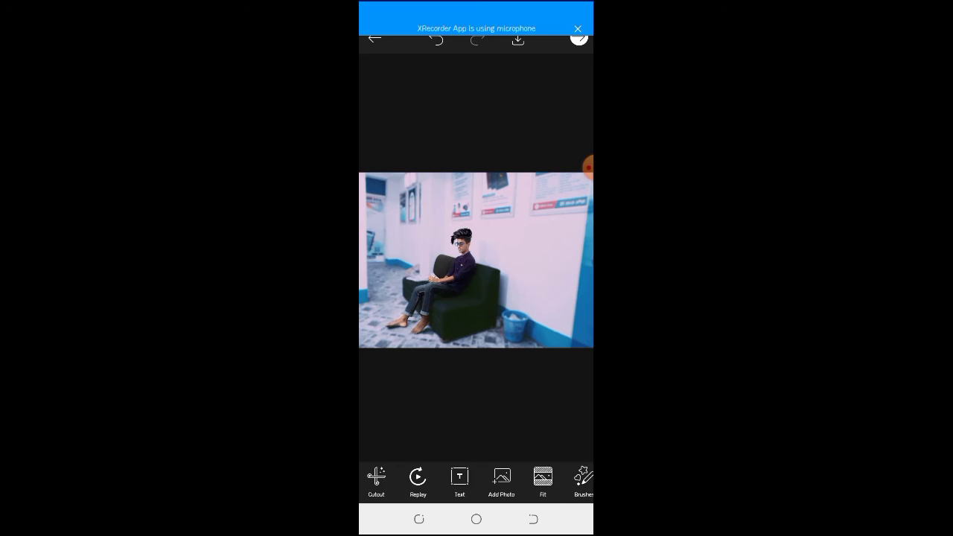
scroll("left", 3)
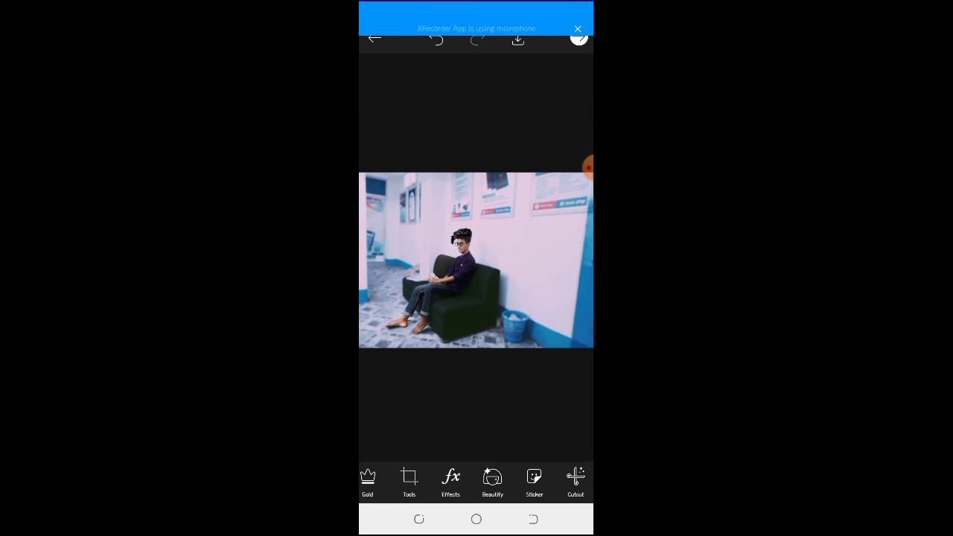
- Start Hair Color in Beautify with Saturation raised to 100
left_click(491, 483)
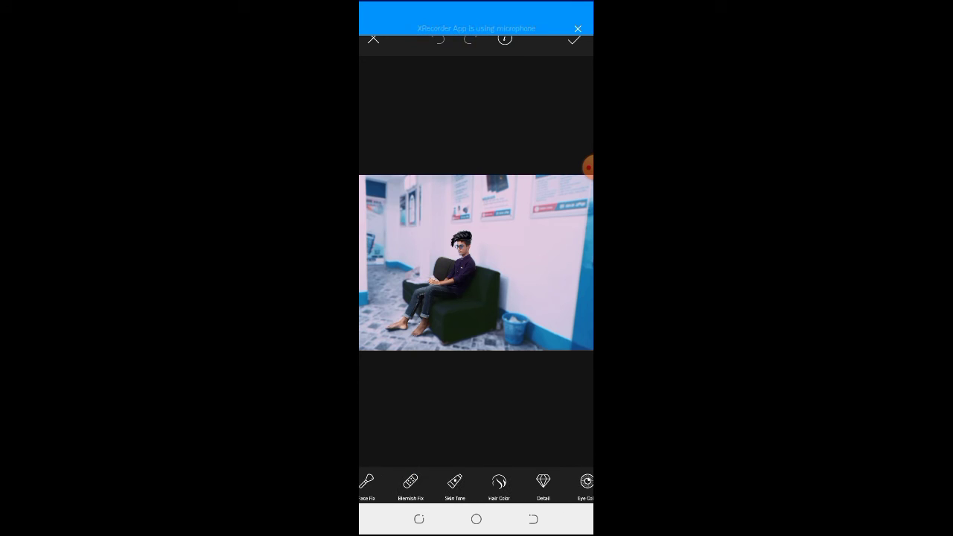
left_click(499, 484)
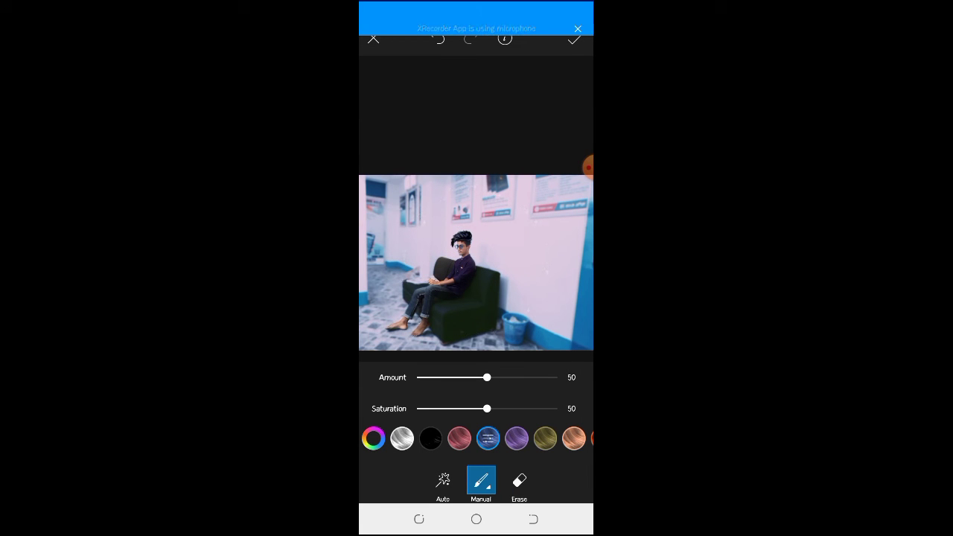
left_click_drag(487, 408, 556, 408)
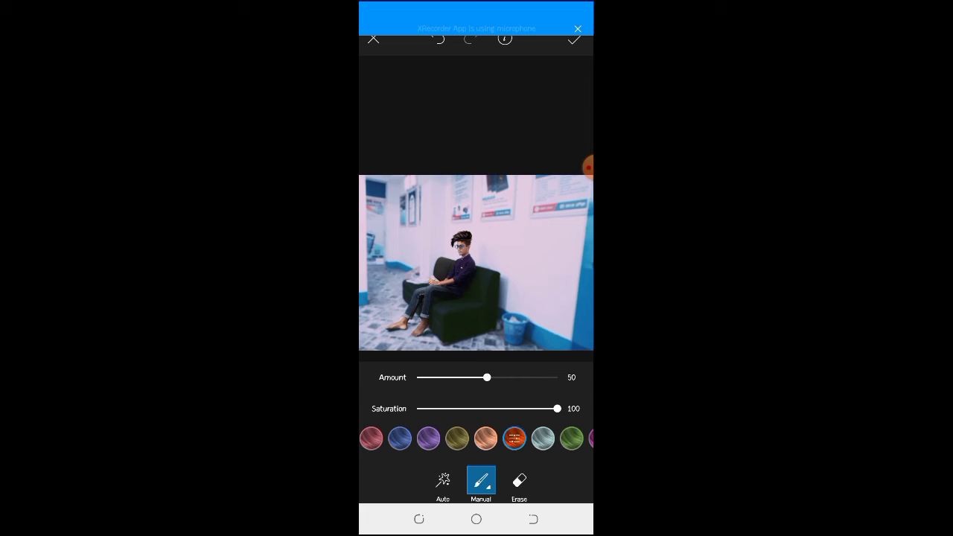